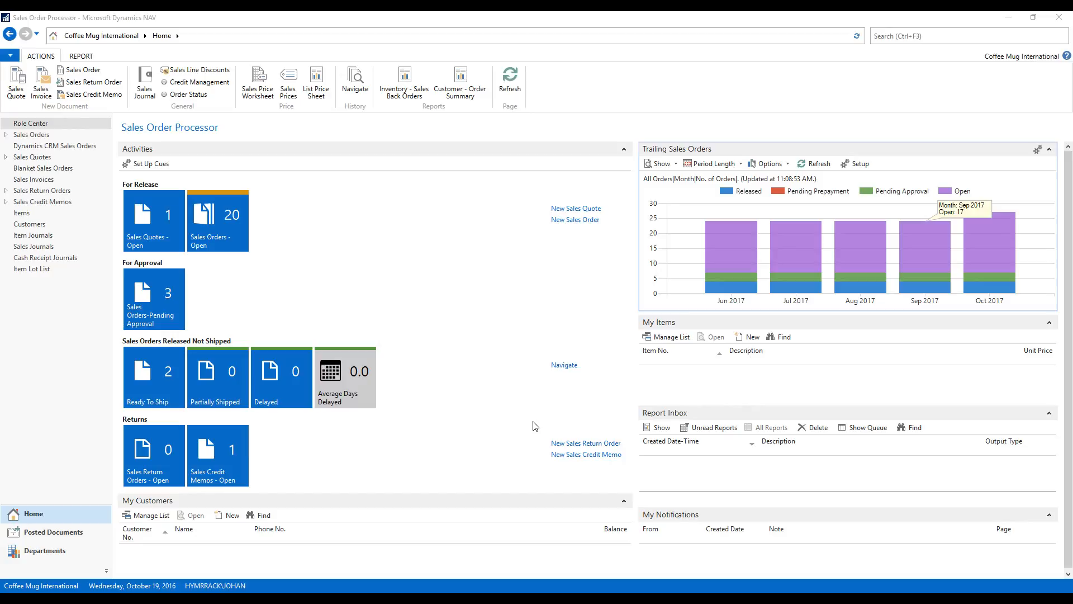
mouse_move(830, 100)
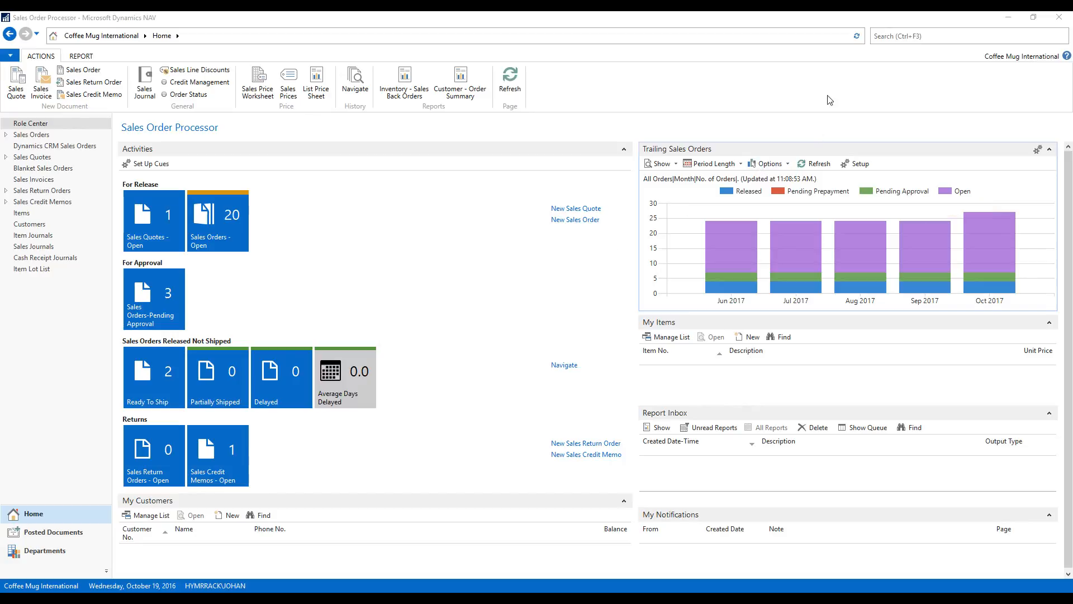
Search for 'purchase' and open the Purchase Orders list from the results
text(ur)
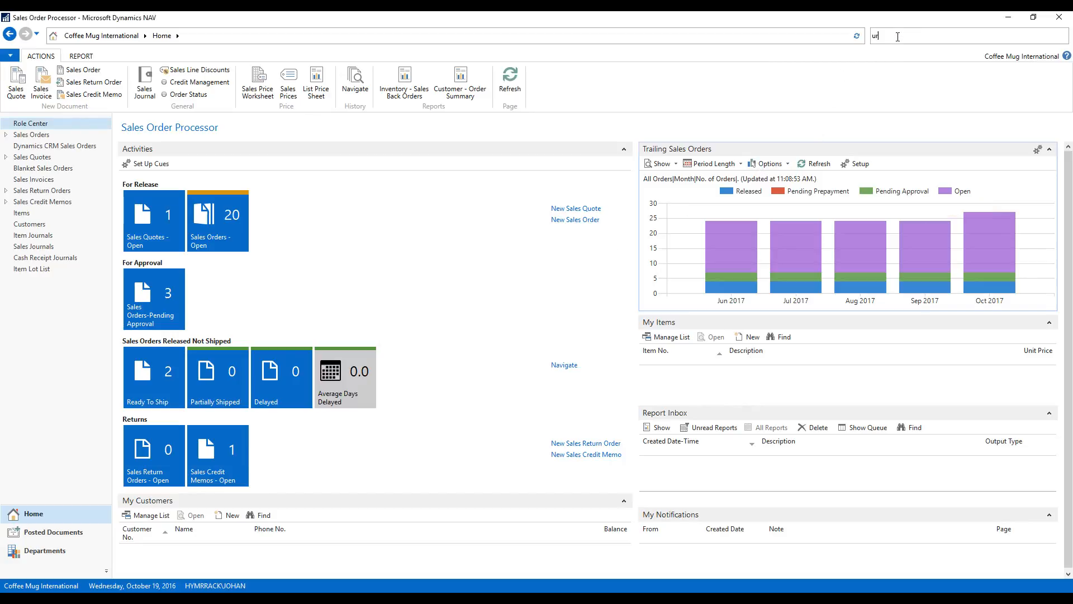
text(purchase or)
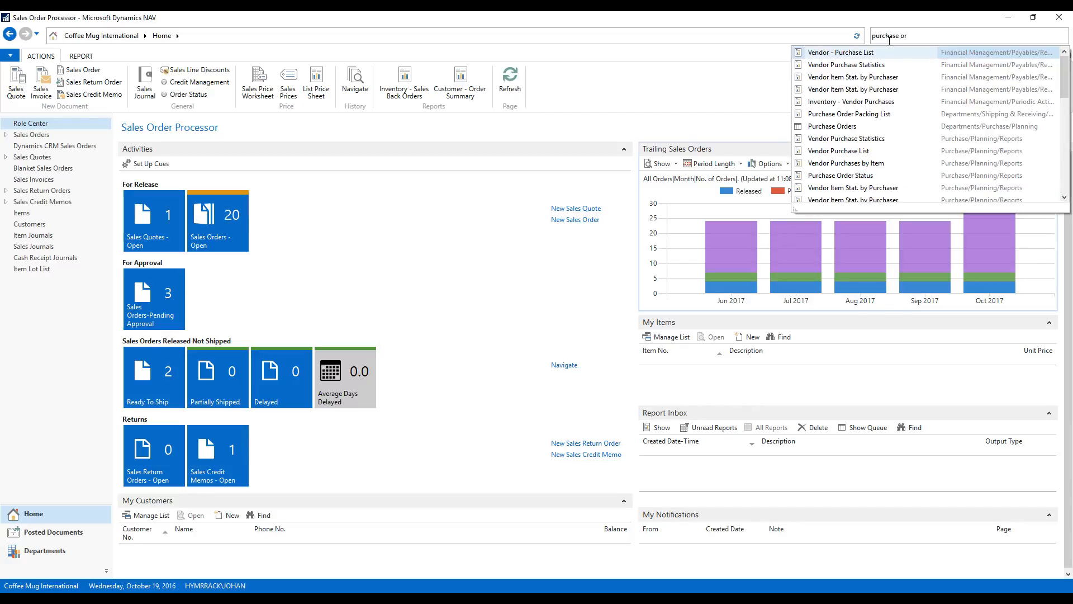
click(832, 126)
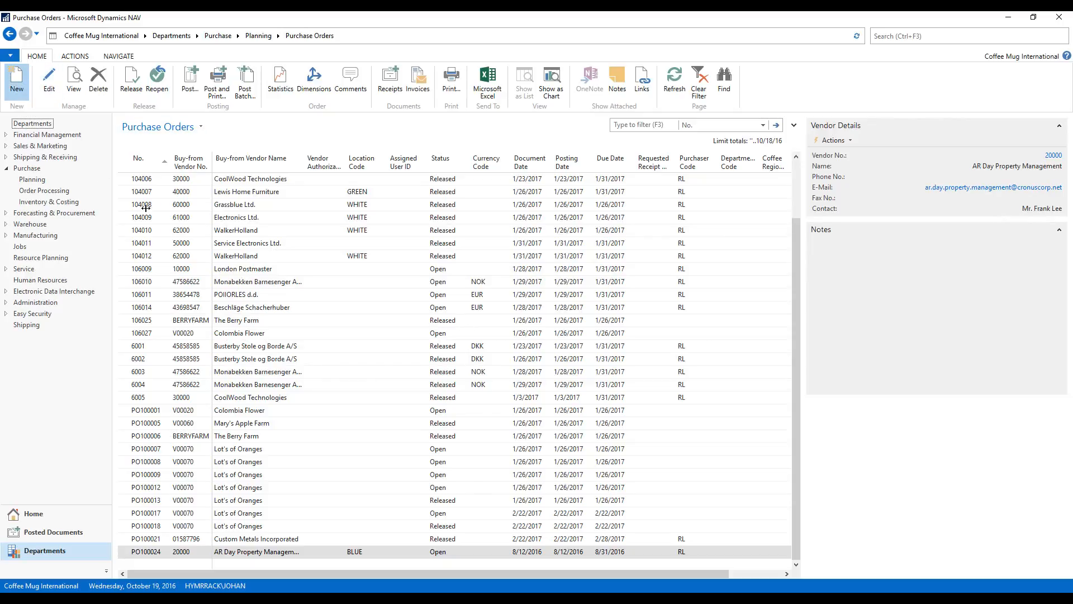
Create purchase order PO100029 with Progressive Home Furnishings as the buy-from vendor
click(15, 82)
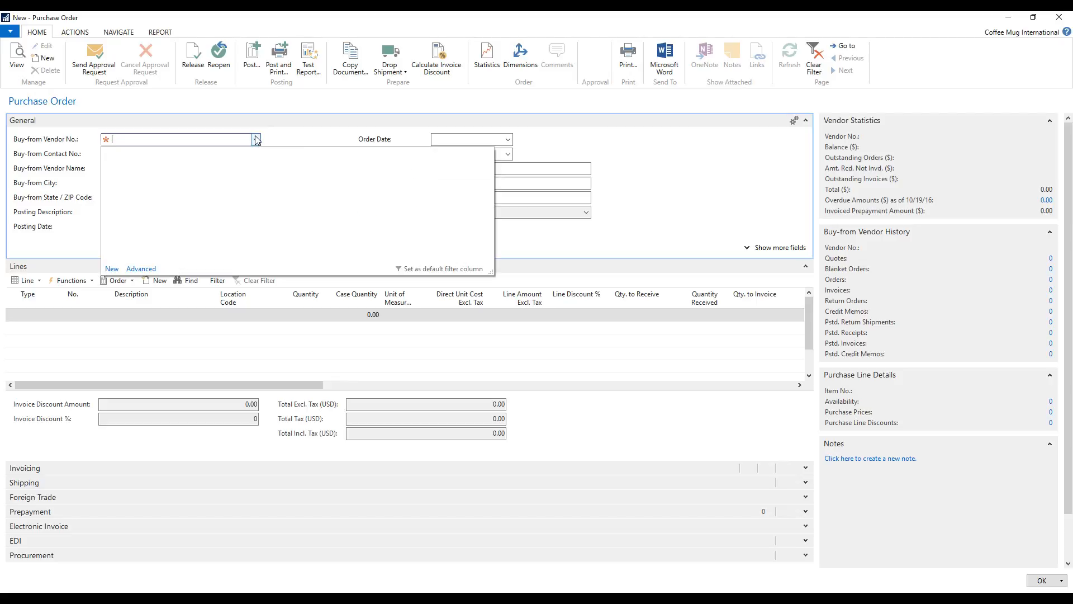
click(256, 140)
text(01254796)
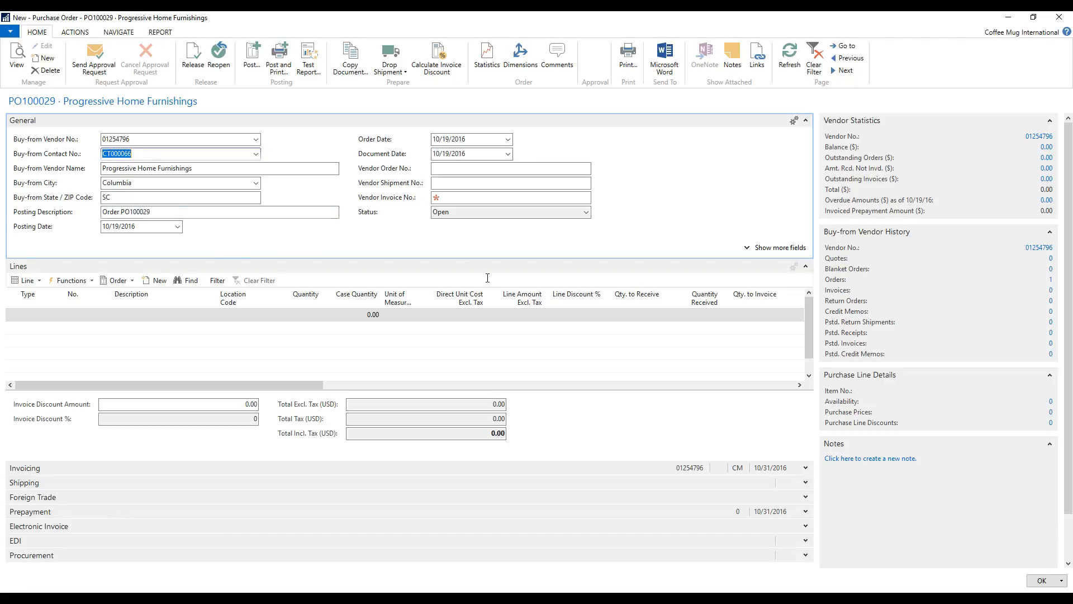
mouse_move(701, 451)
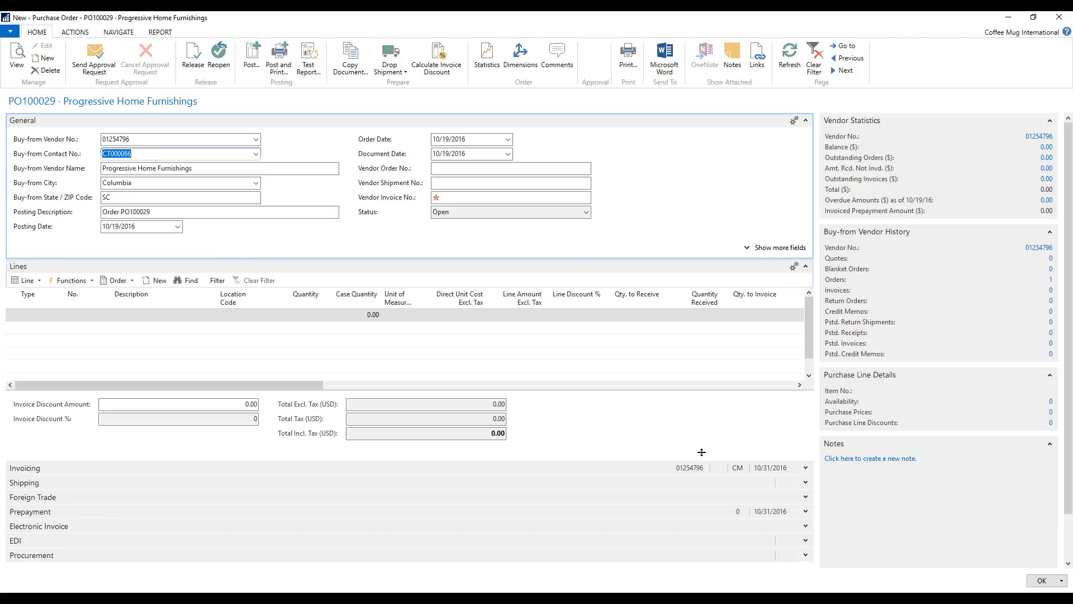
mouse_move(806, 468)
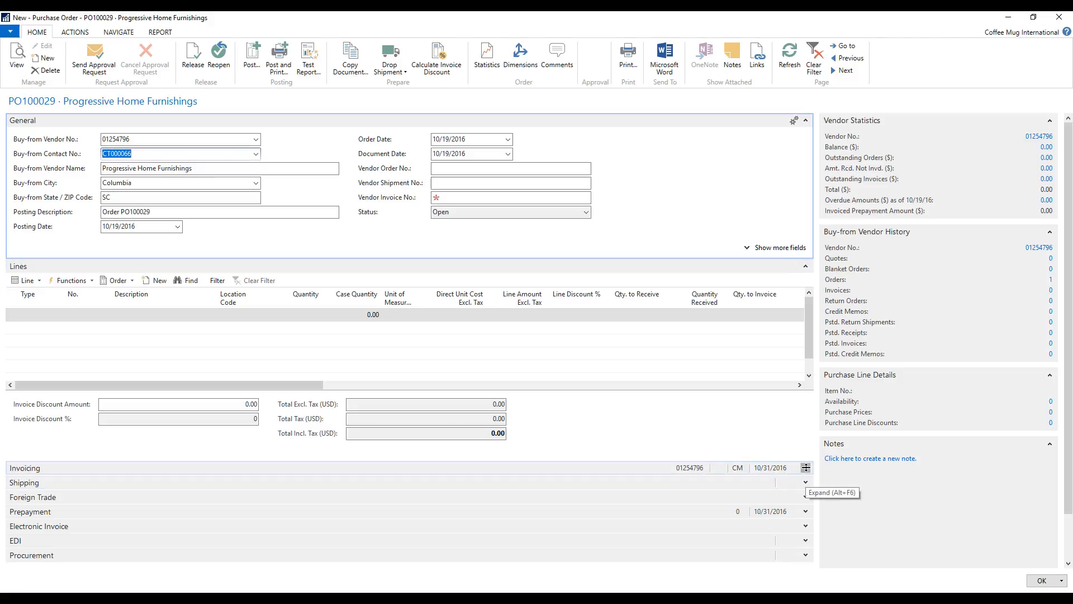
Expand the Invoicing details showing payment terms CM and due date 10/31/2016
click(805, 467)
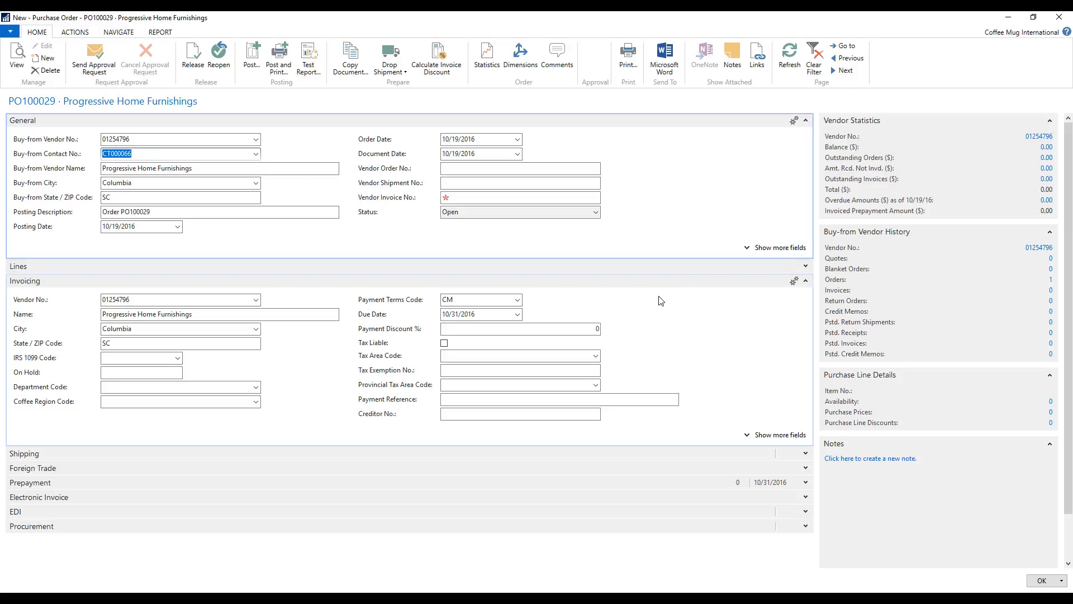
mouse_move(649, 287)
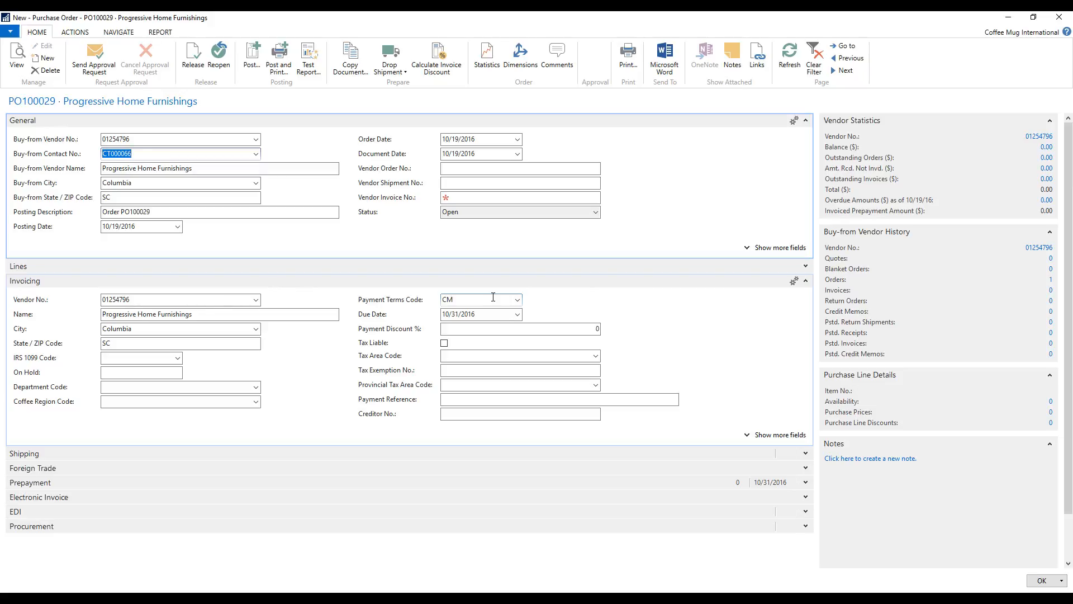
mouse_move(427, 304)
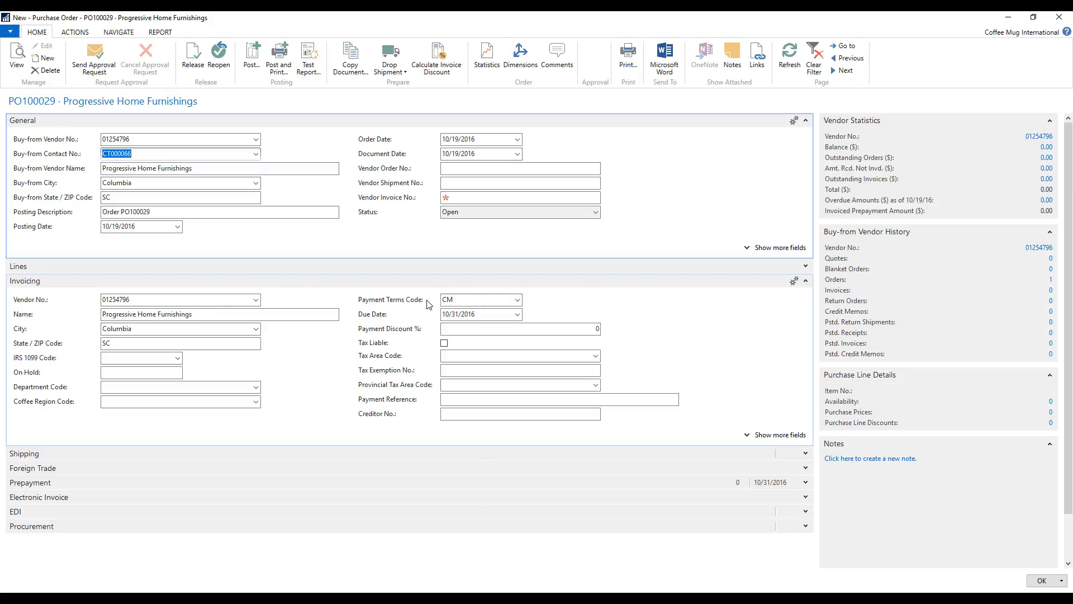
click(518, 299)
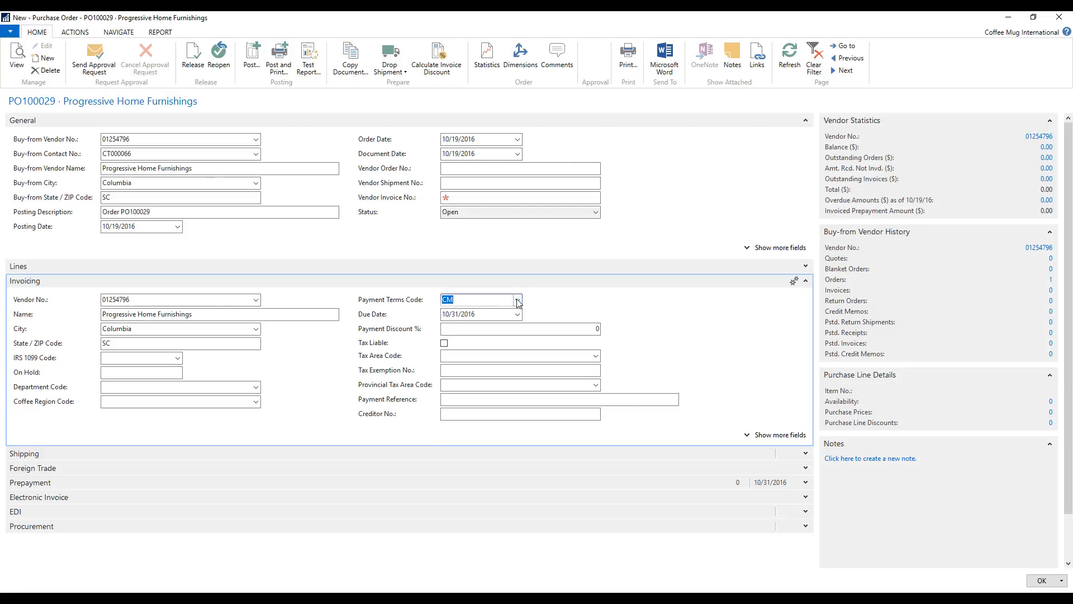
mouse_move(567, 308)
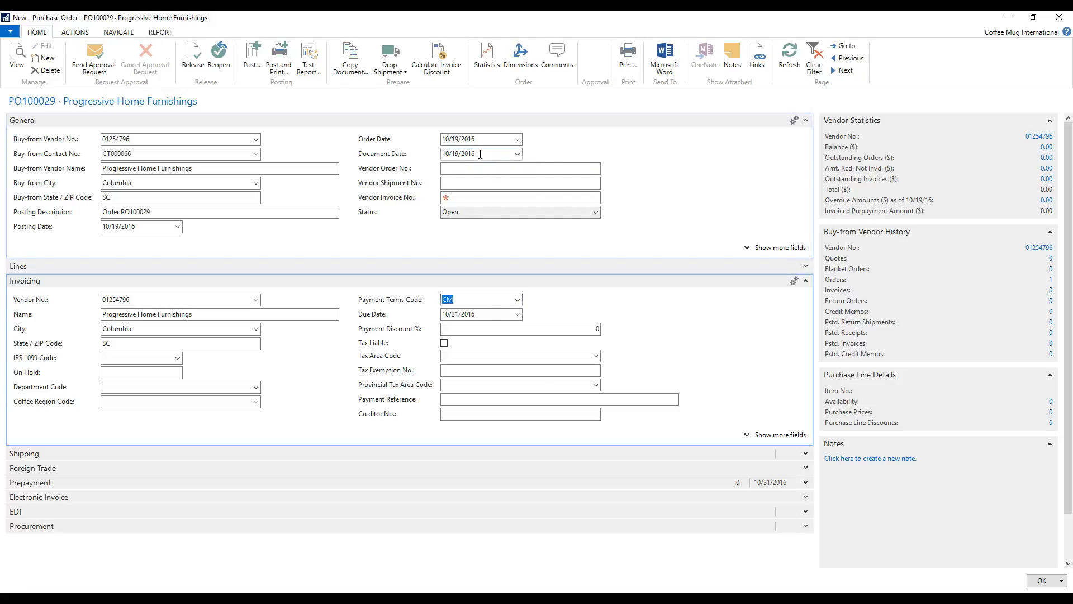
mouse_move(409, 158)
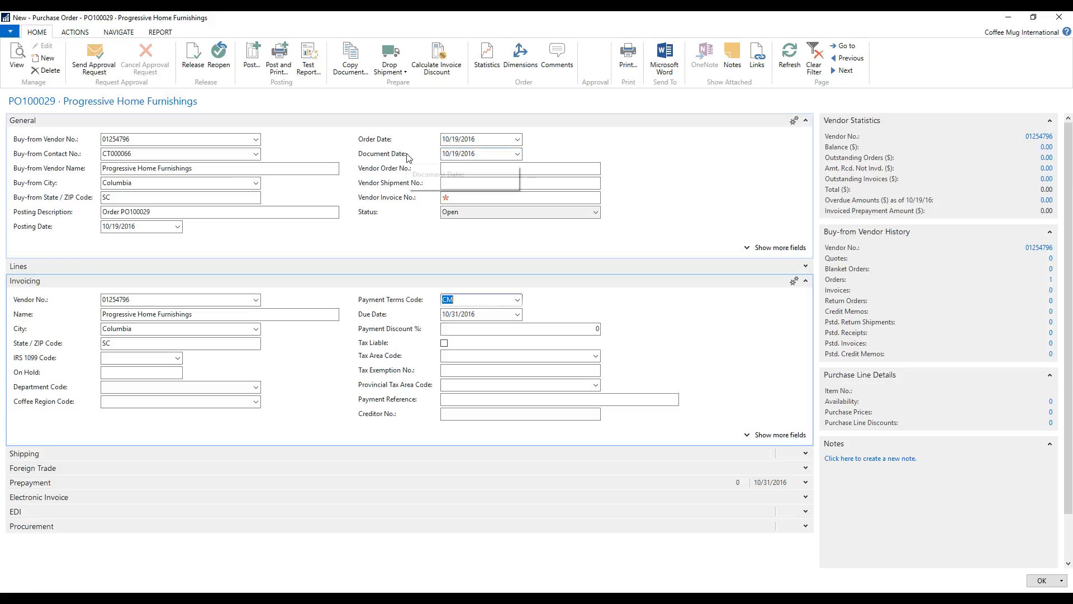
mouse_move(401, 307)
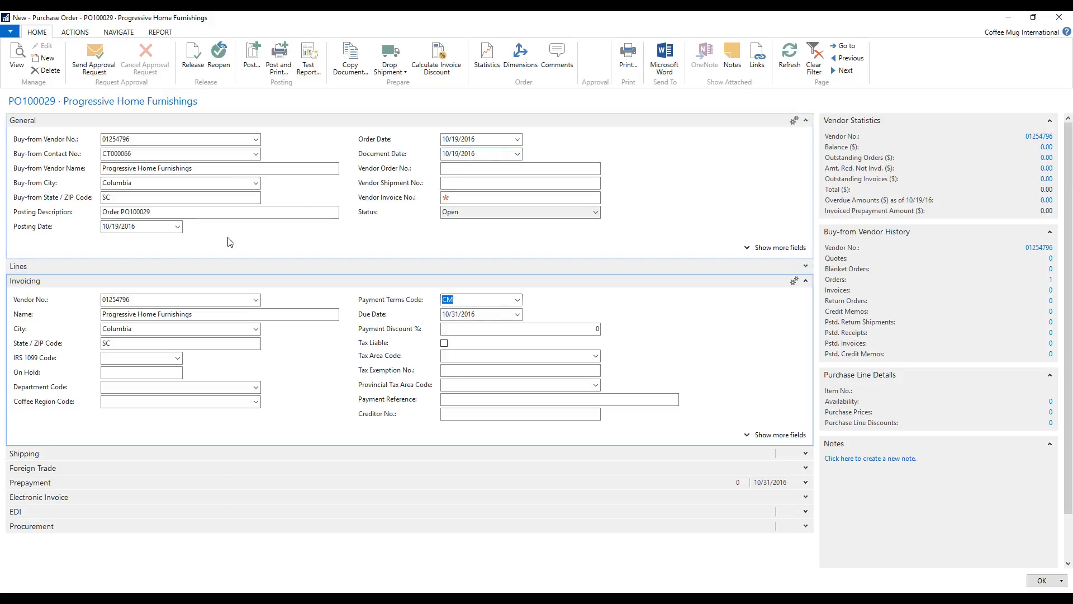
mouse_move(411, 156)
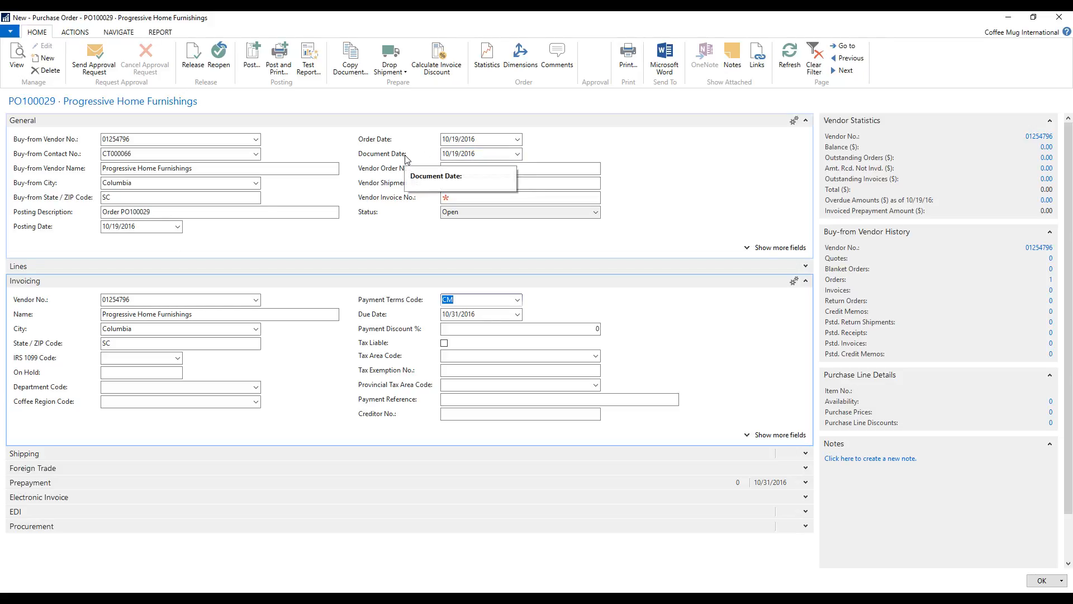
mouse_move(423, 159)
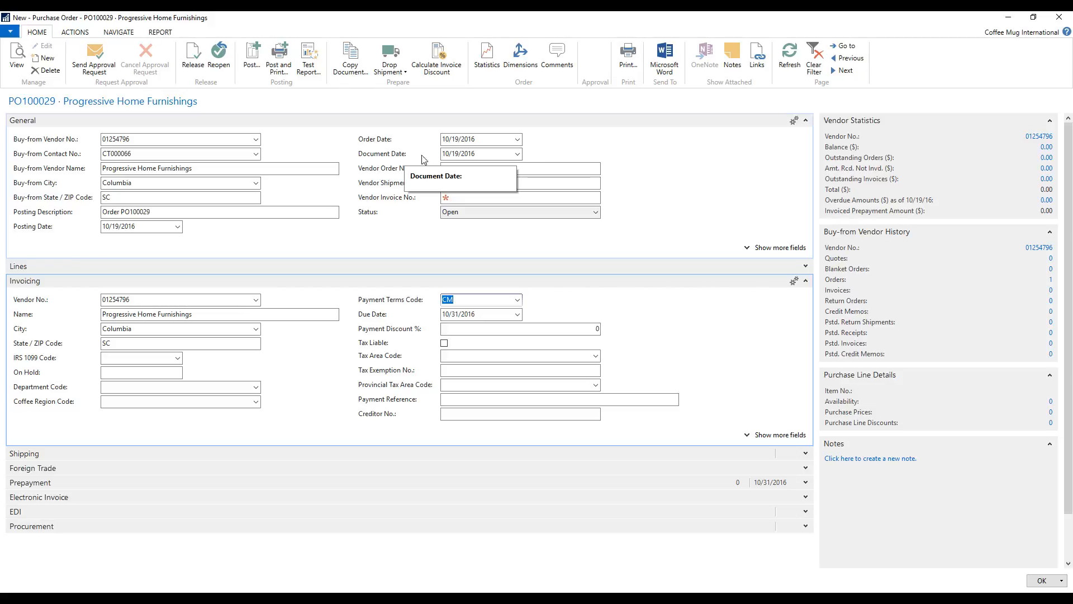
Set the document date to 11/1/2016, shifting the due date to 11/30/2016
click(479, 153)
text(25)
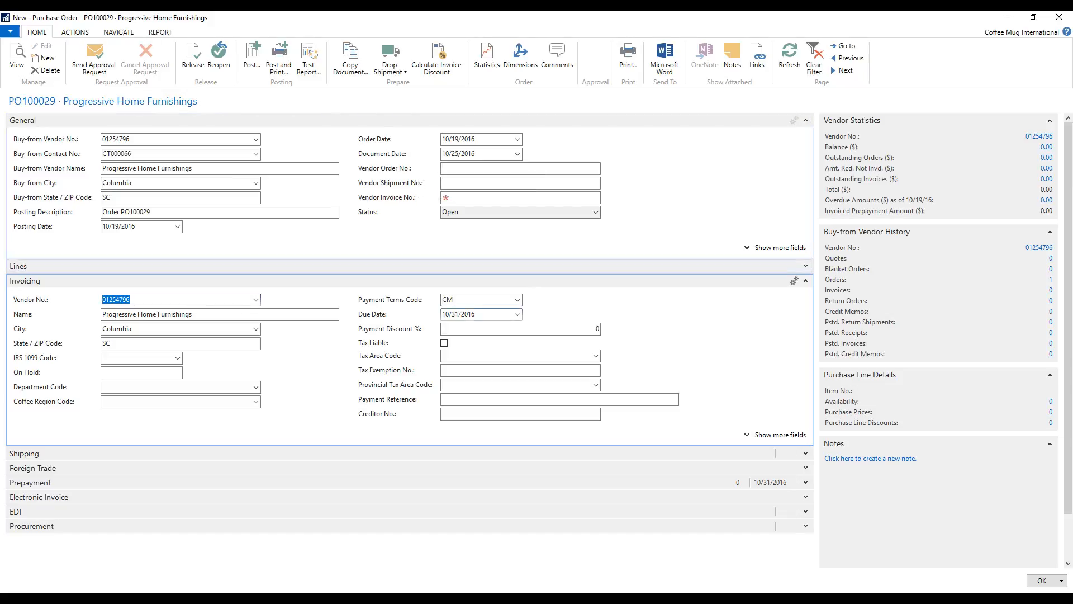
click(477, 153)
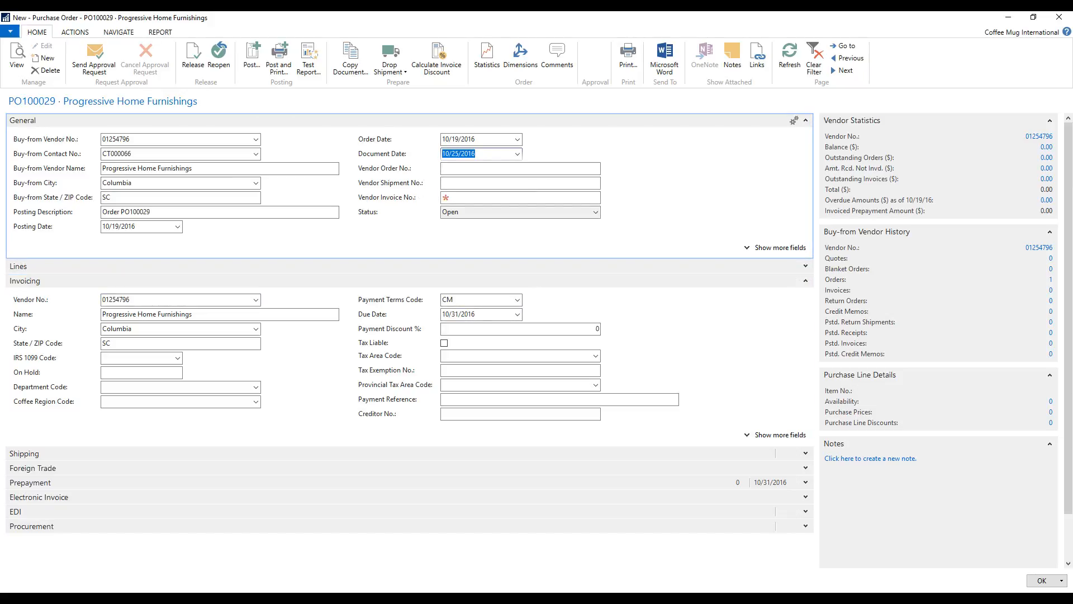
text(11/)
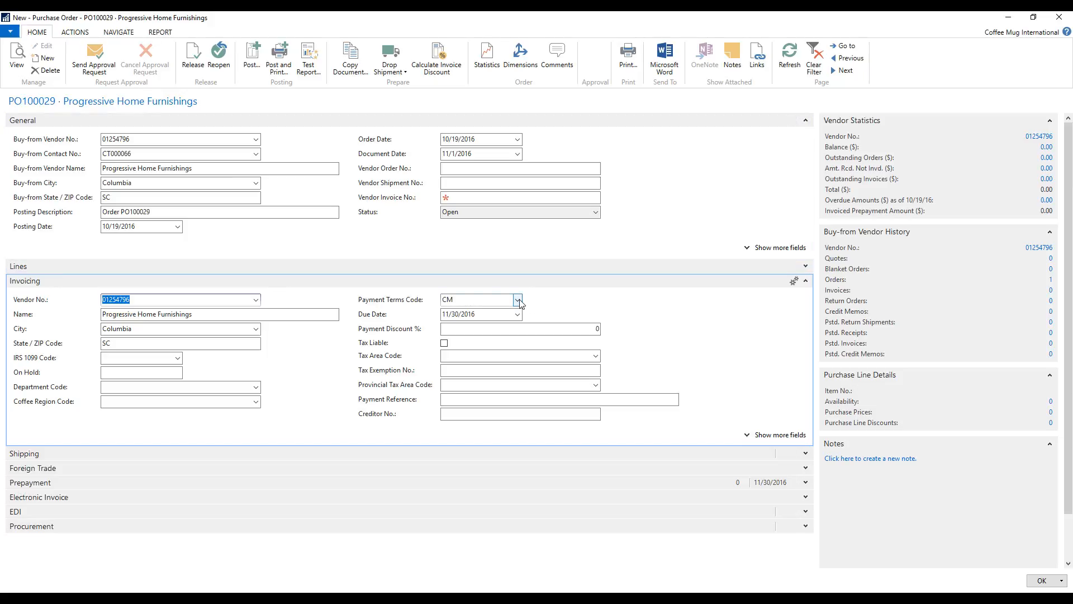
List the available payment terms codes while CM remains current
click(519, 299)
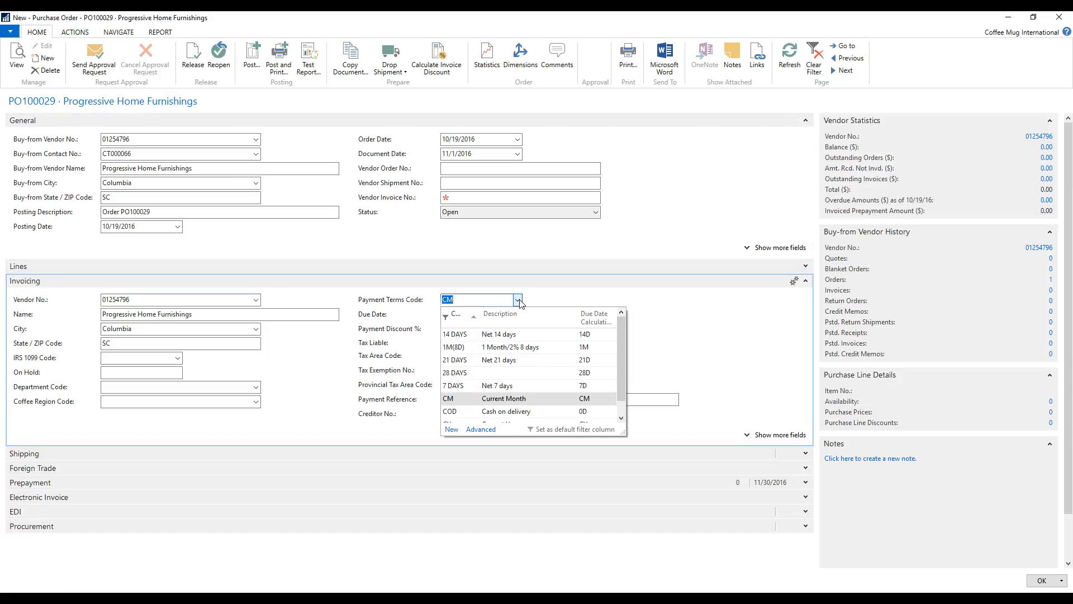
mouse_move(470, 335)
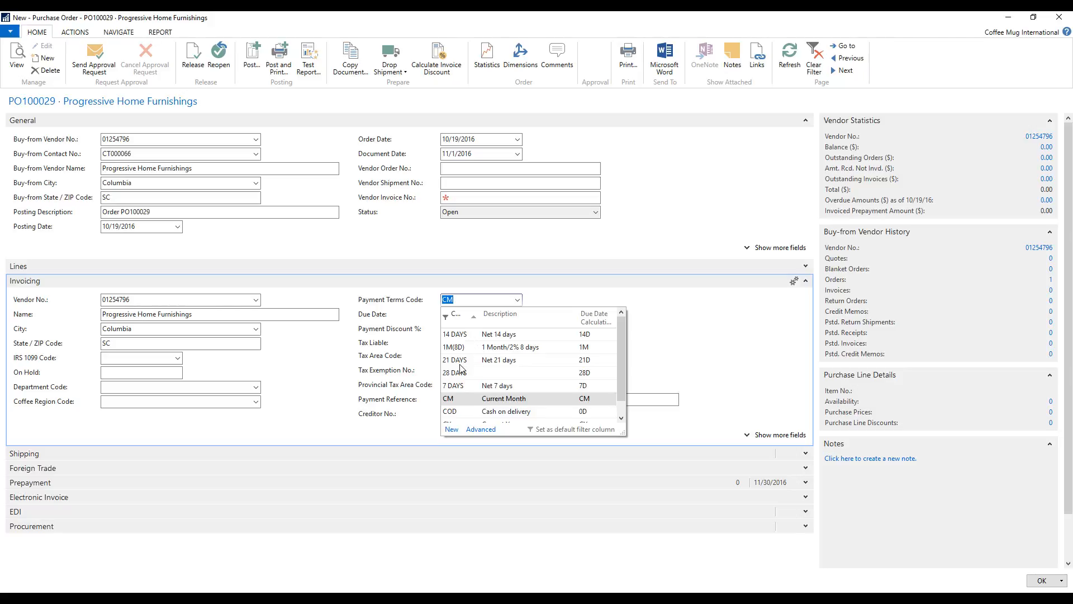
mouse_move(630, 440)
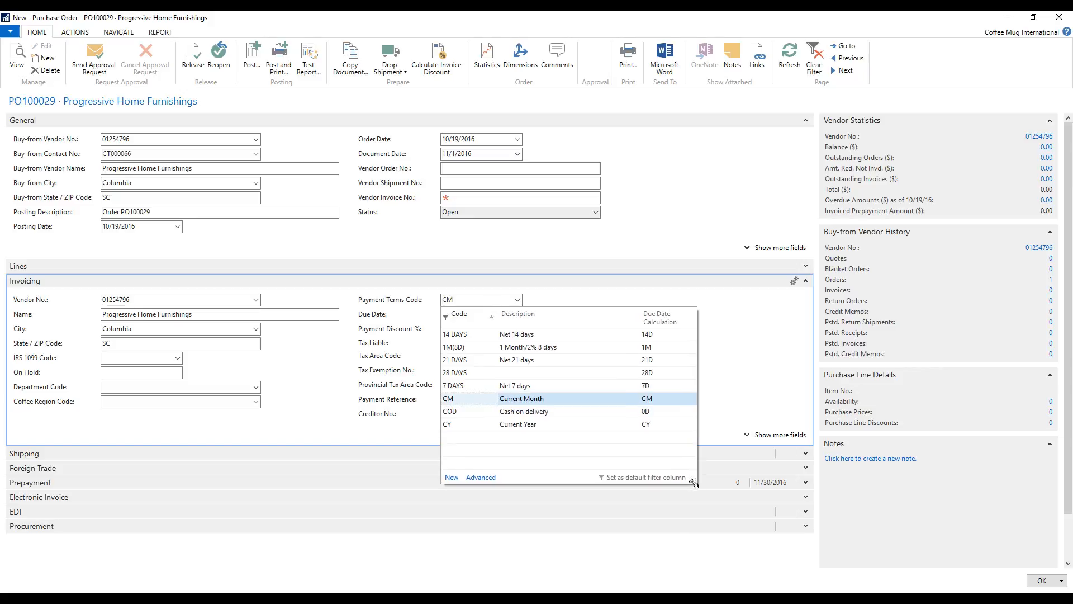
mouse_move(658, 335)
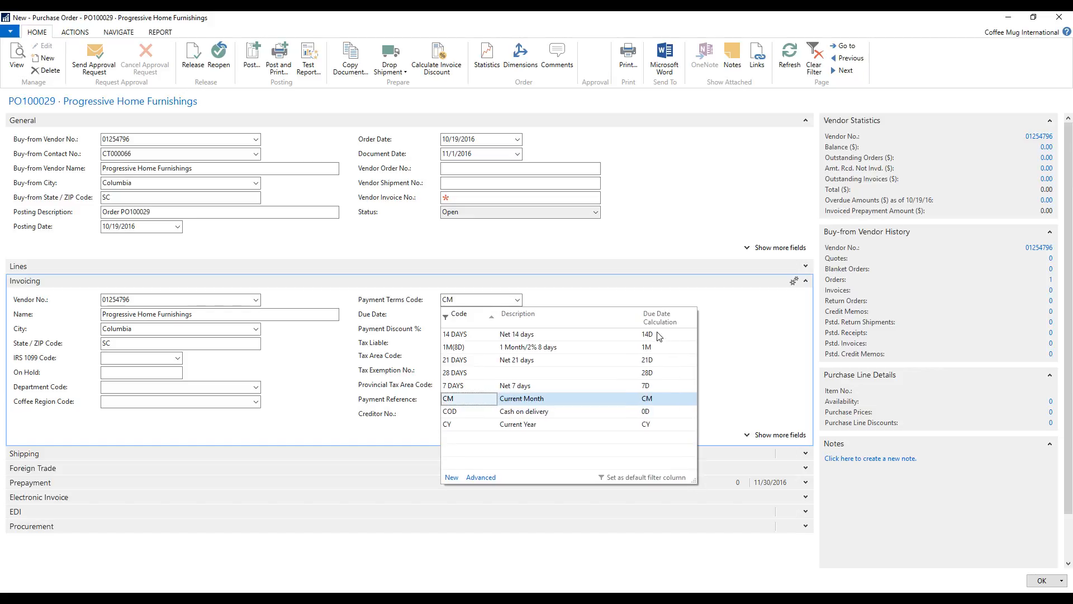
mouse_move(647, 341)
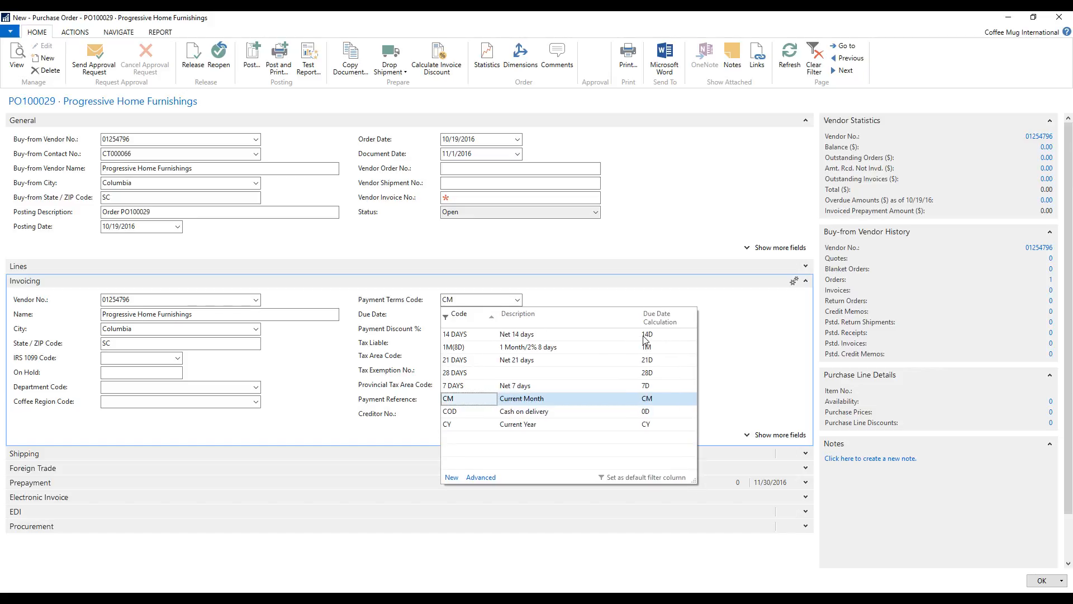
mouse_move(651, 340)
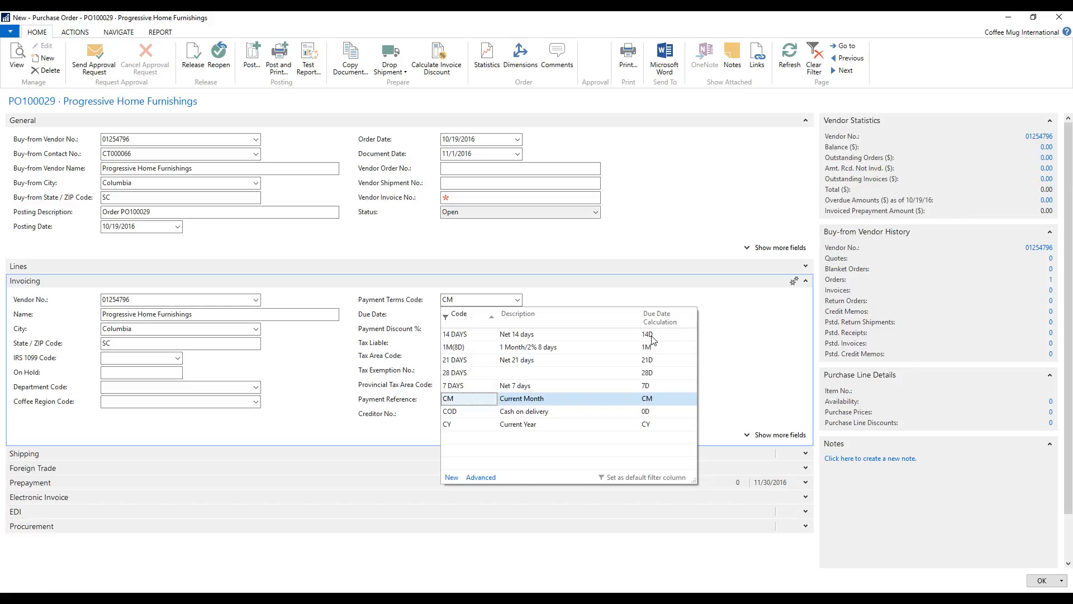
mouse_move(447, 354)
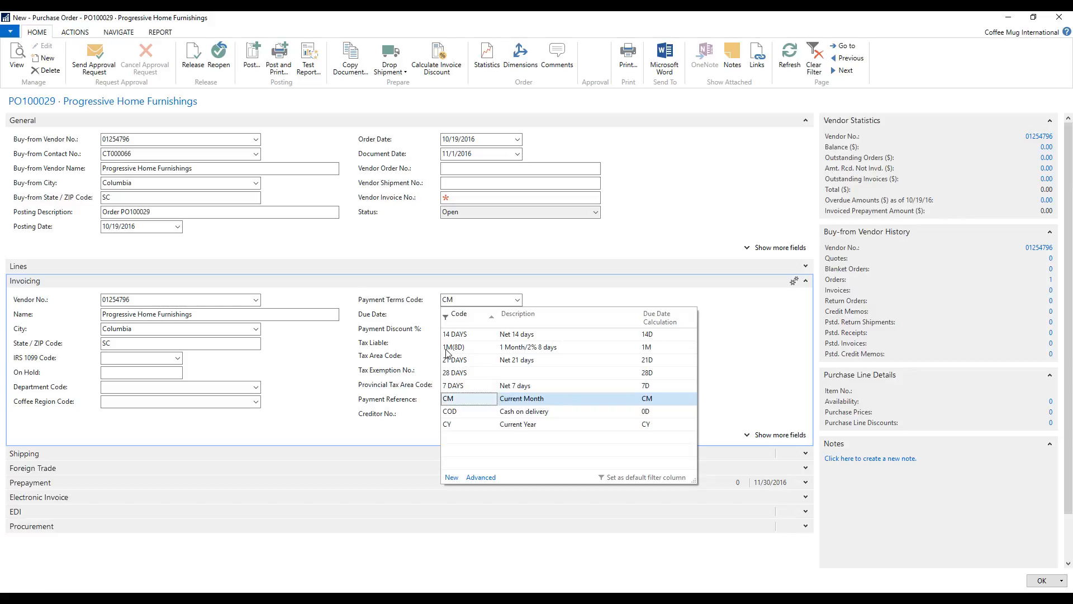
mouse_move(539, 354)
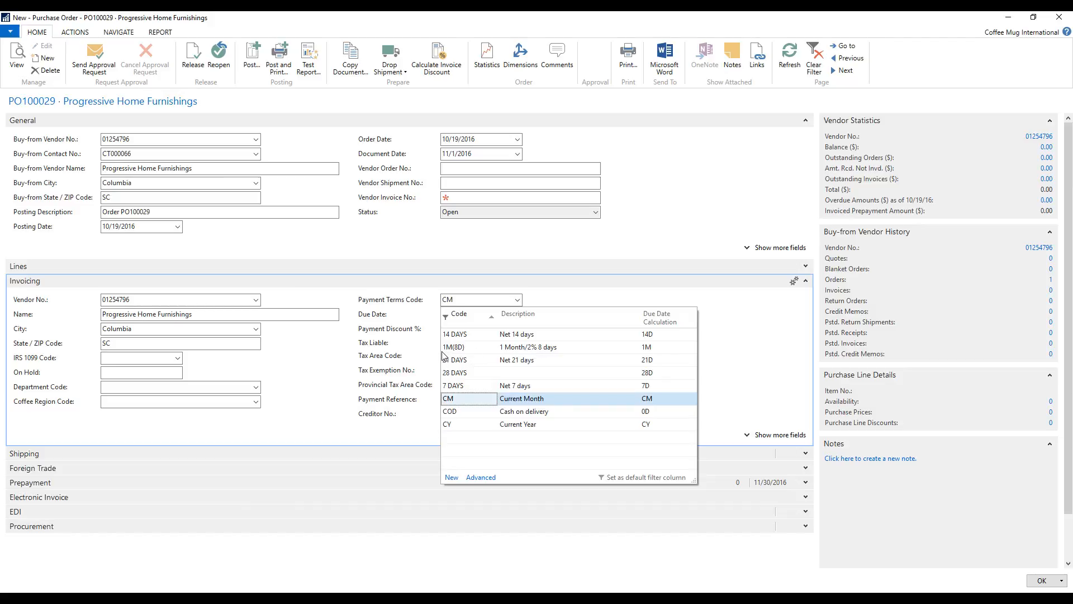
mouse_move(505, 379)
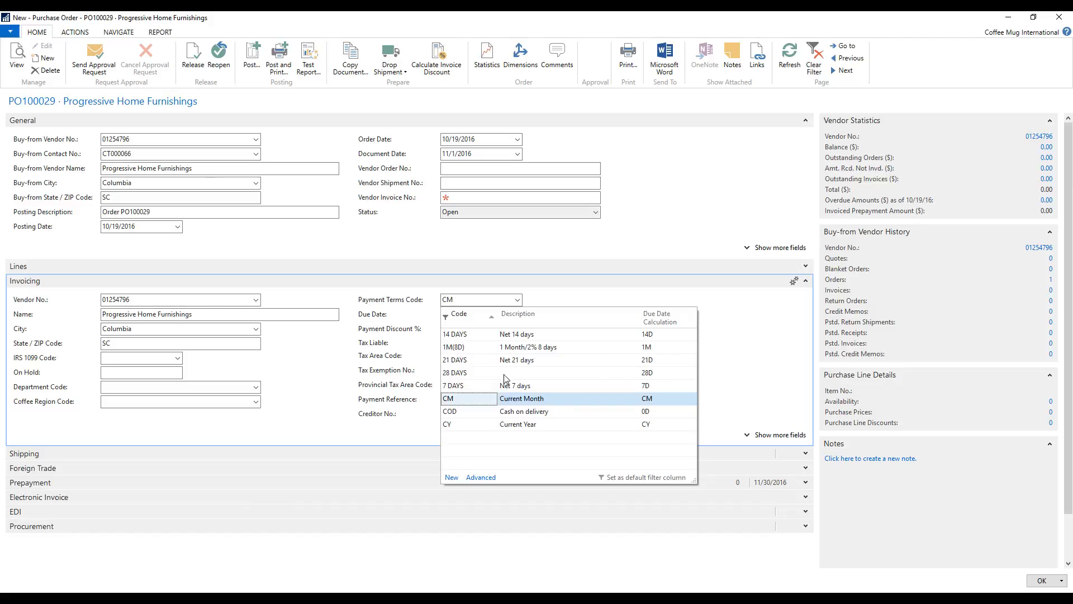
mouse_move(658, 363)
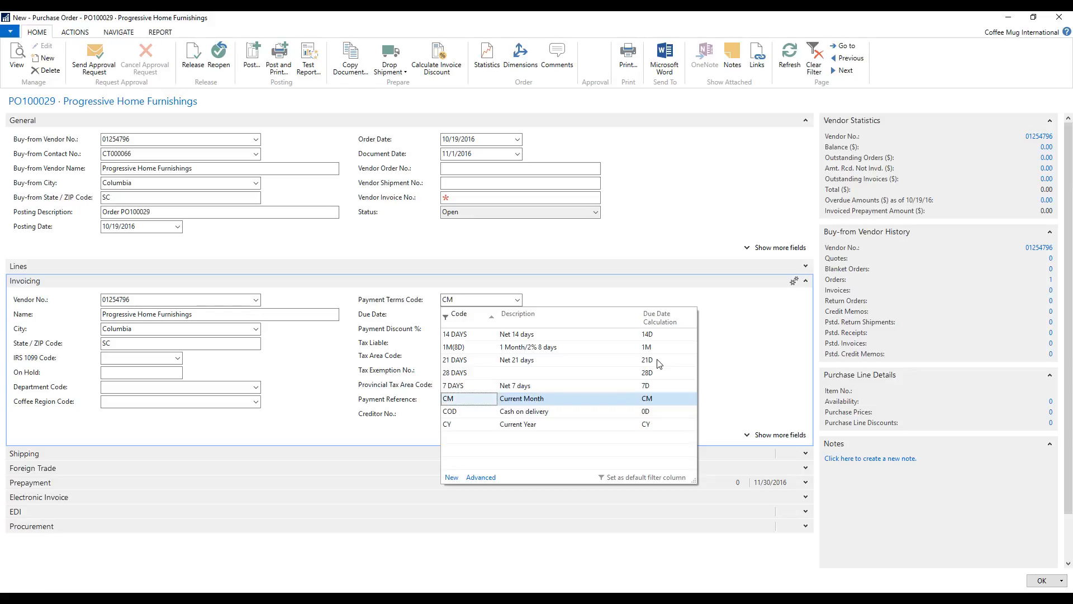
mouse_move(653, 374)
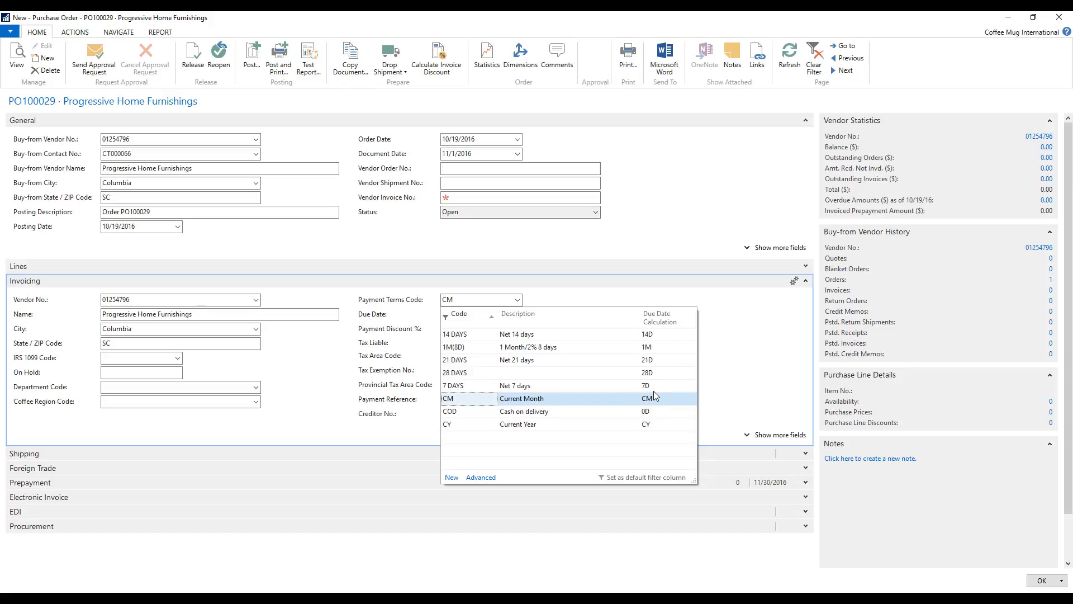
mouse_move(661, 417)
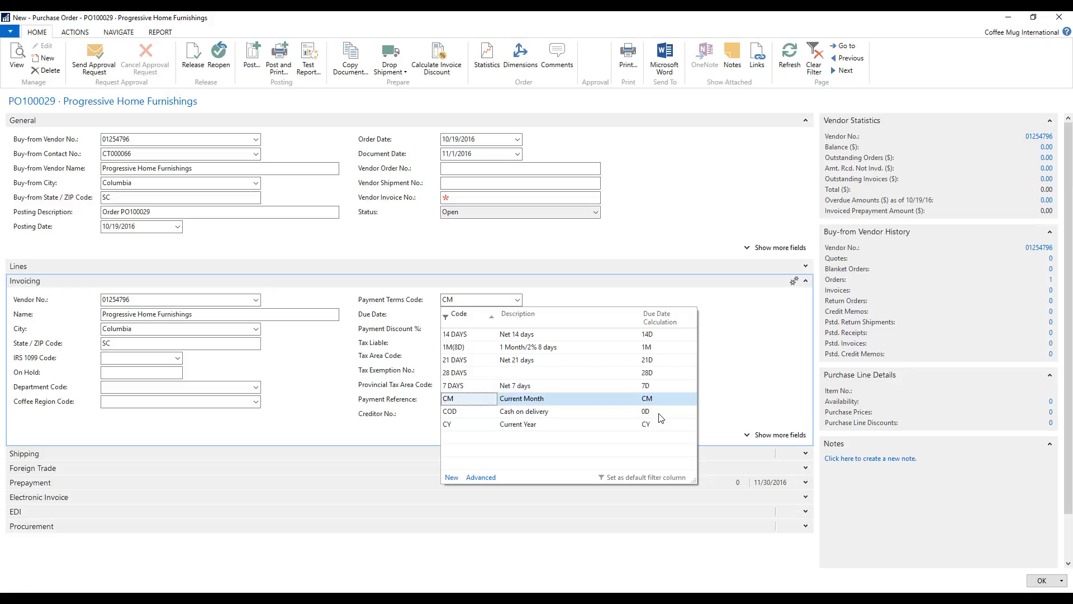
mouse_move(524, 421)
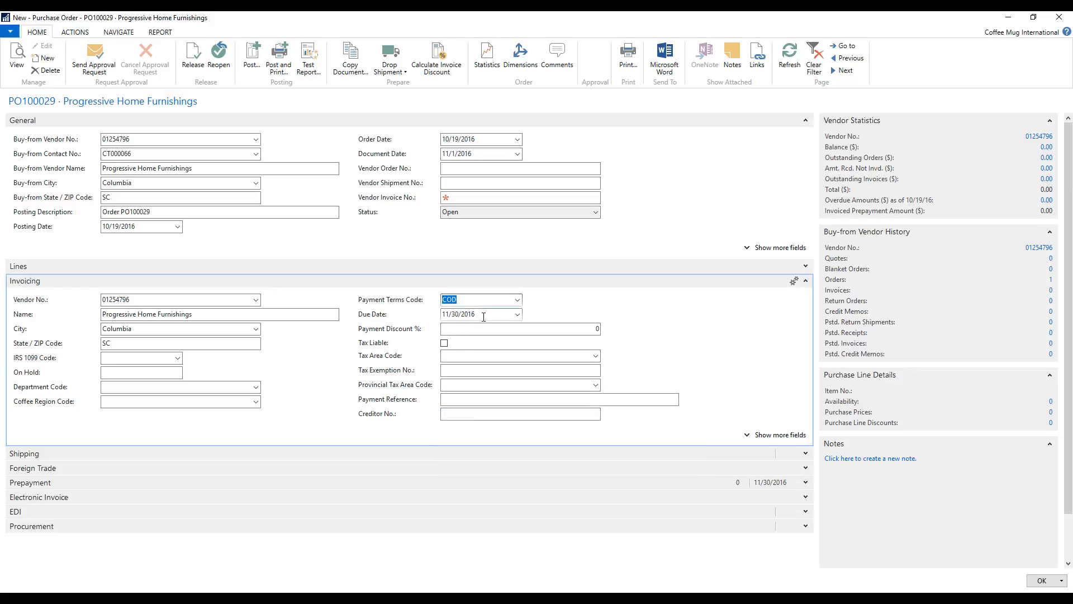
Enter due date 11/1/2016, then move to the Document Date field
text(11/1/2016)
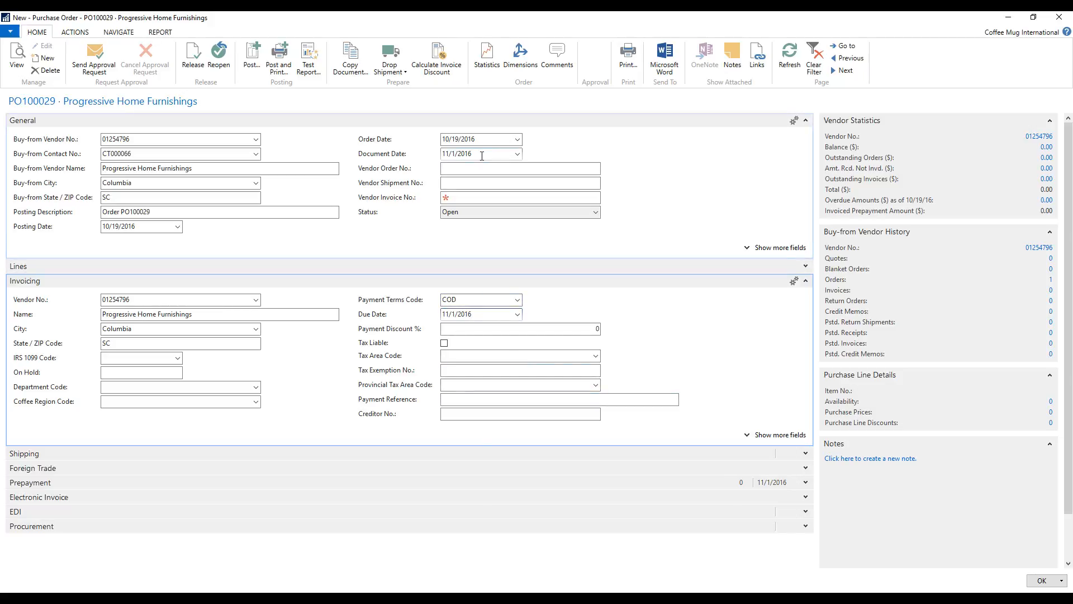
click(476, 154)
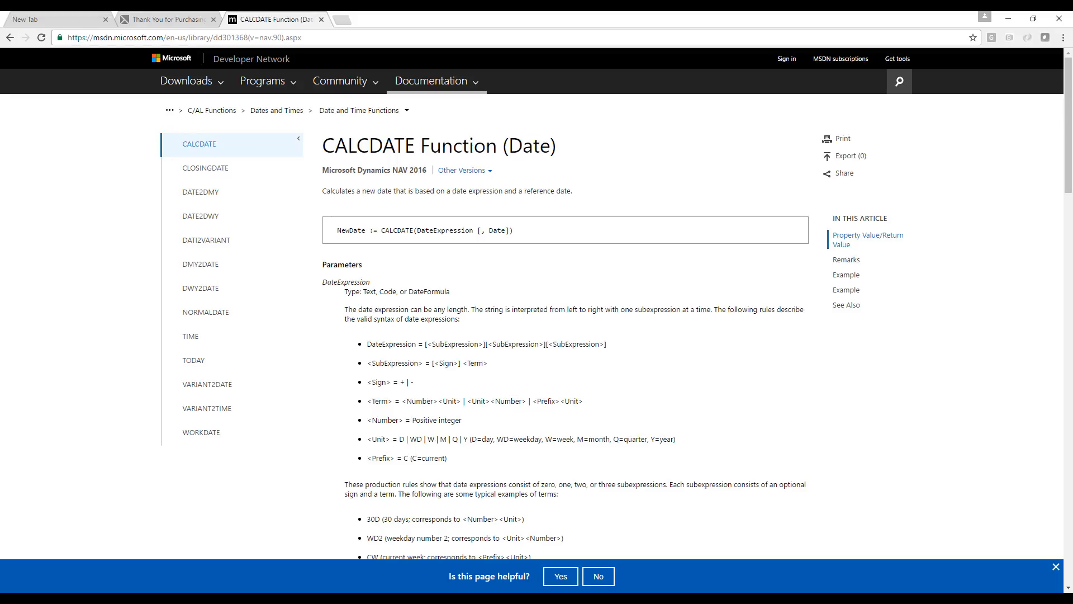
Scroll the MSDN CALCDATE article down to the DateExpression term examples
scroll(down, 3)
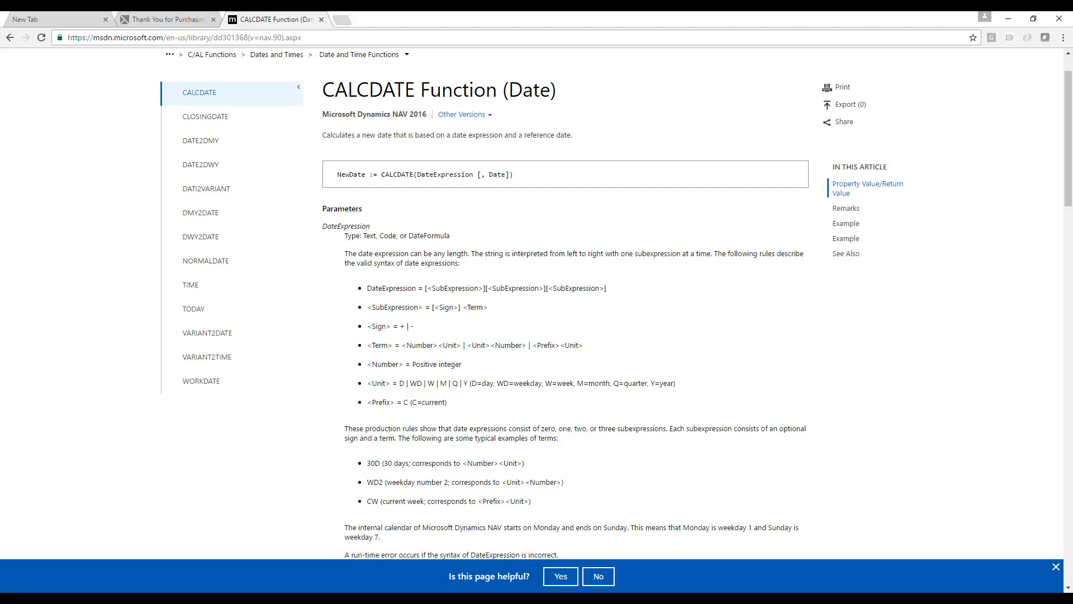
drag(397, 383, 460, 383)
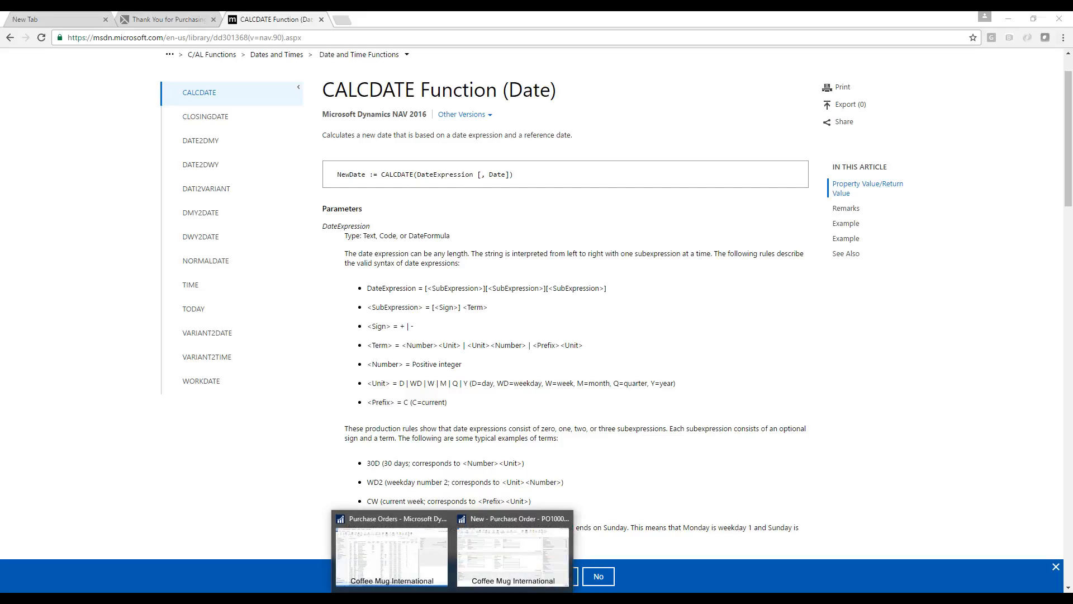
Return to purchase order PO100029 and bring up the full payment terms list
click(512, 554)
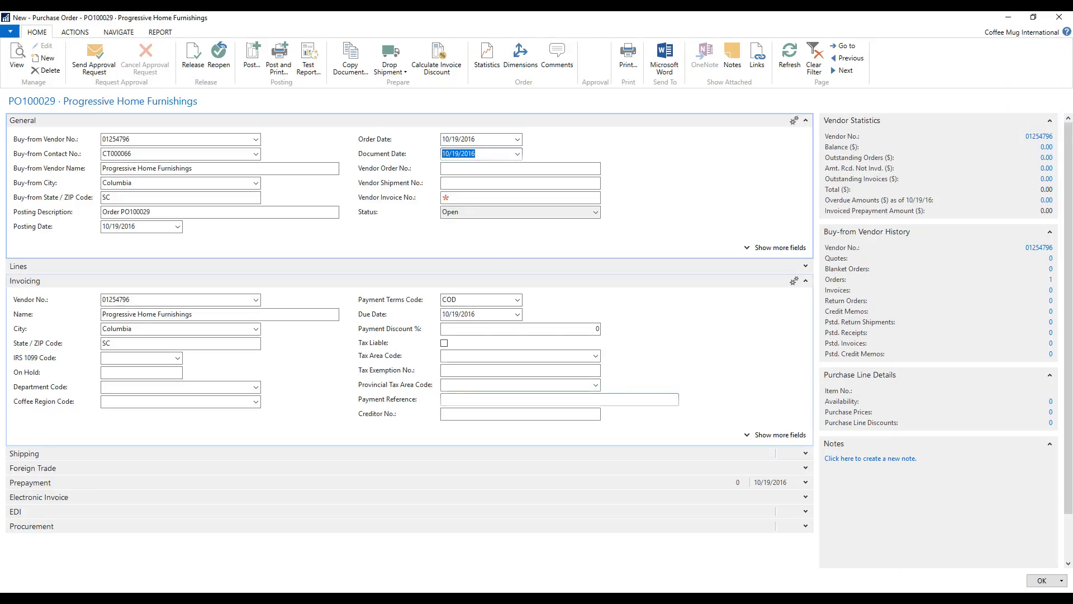
click(515, 299)
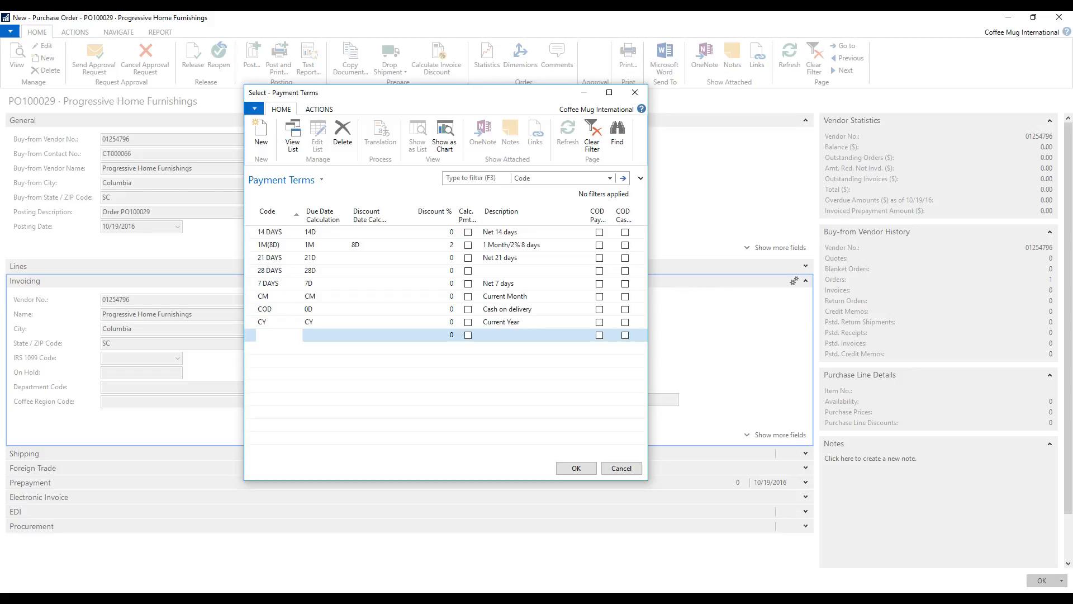
Add payment term CQ 'Current Quarter', apply it, and verify due date 12/31/2016
text(CQ)
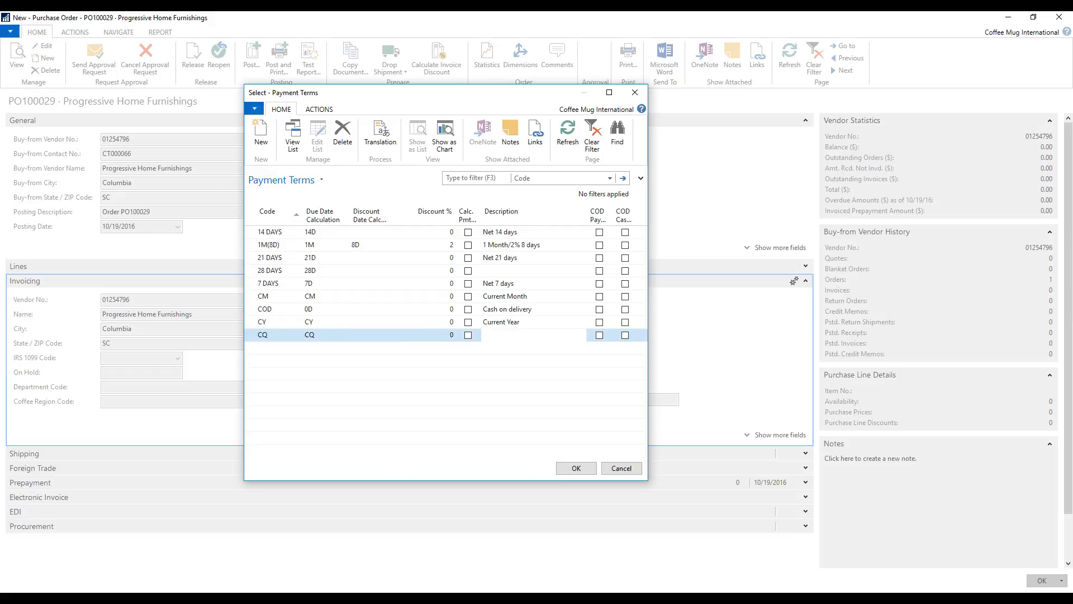
text(Current Quarter)
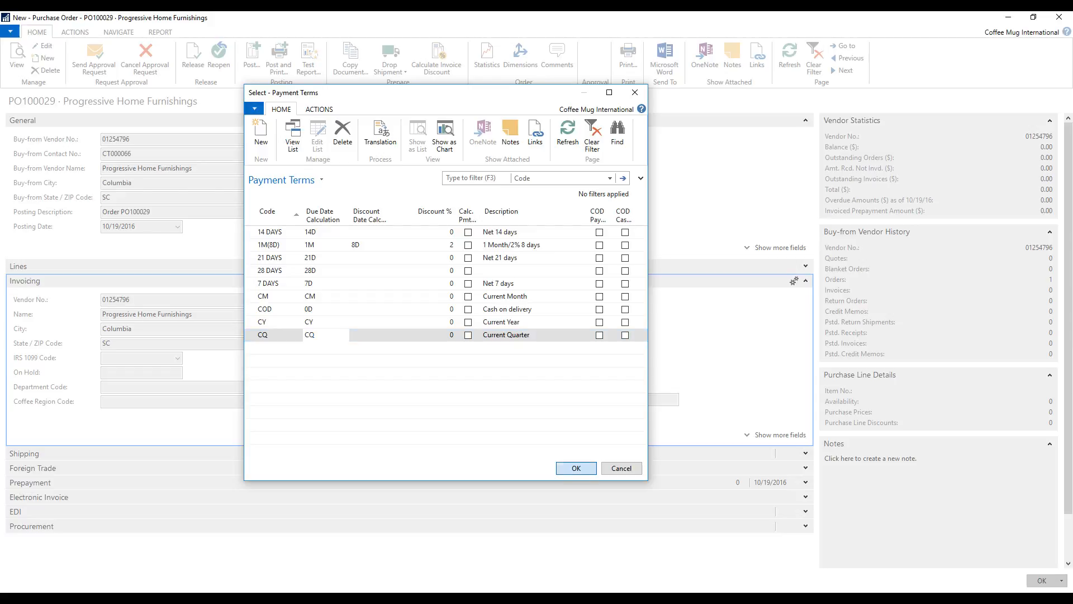
click(575, 469)
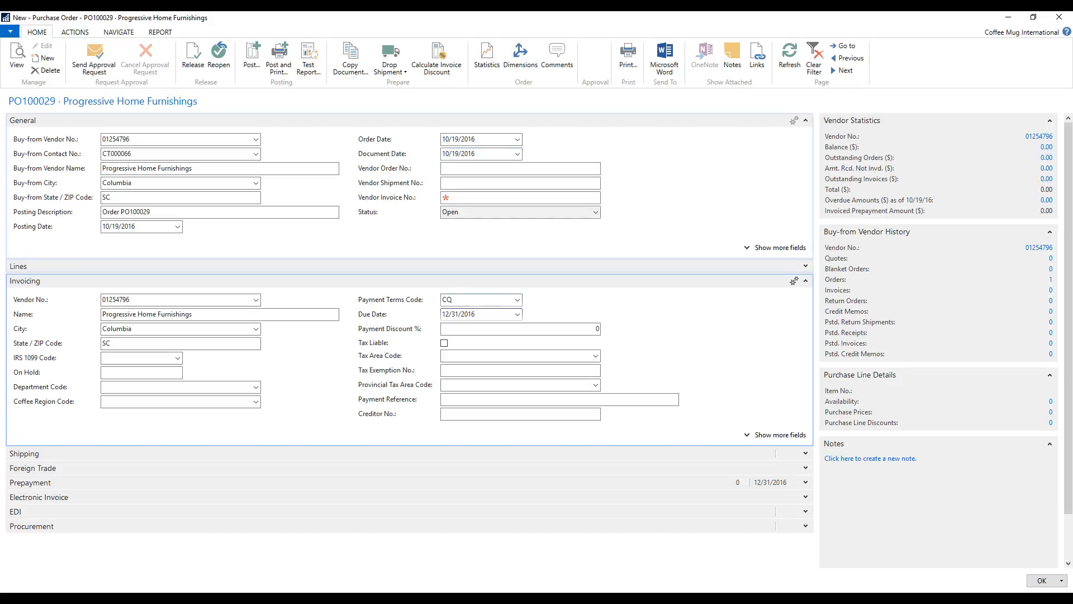
click(477, 313)
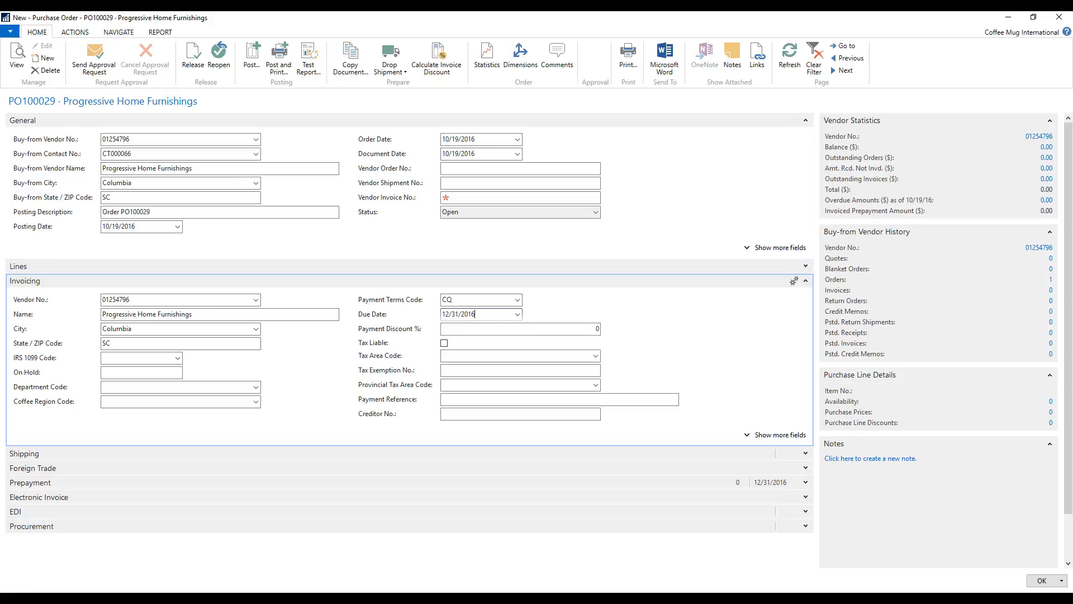